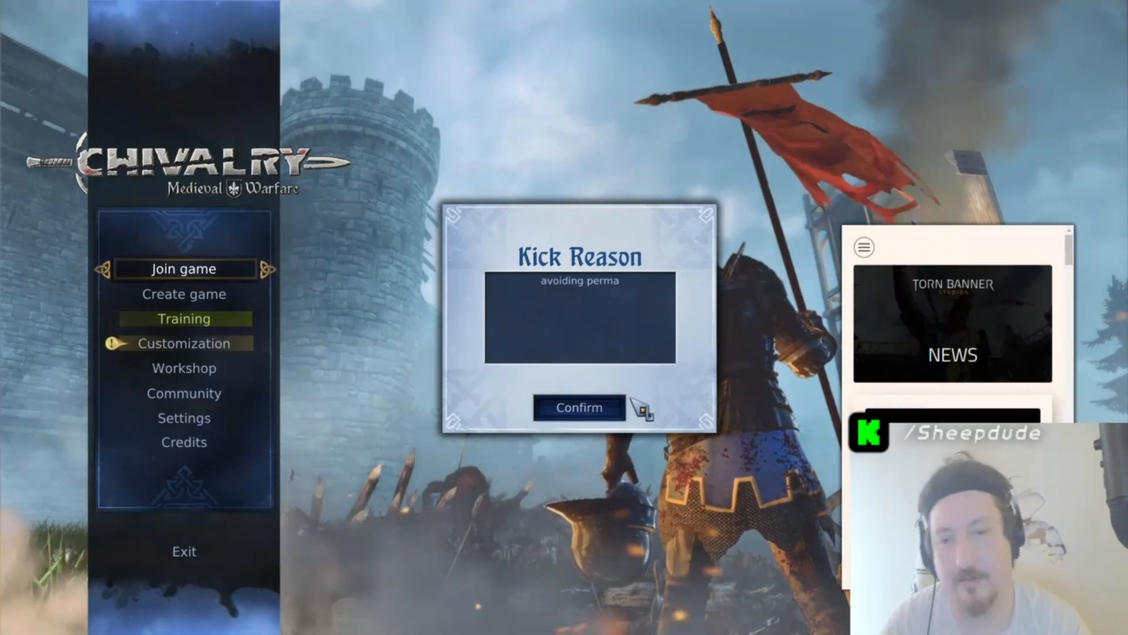
Acknowledge the kick notice and exit Chivalry: Medieval Warfare.
left_click(577, 407)
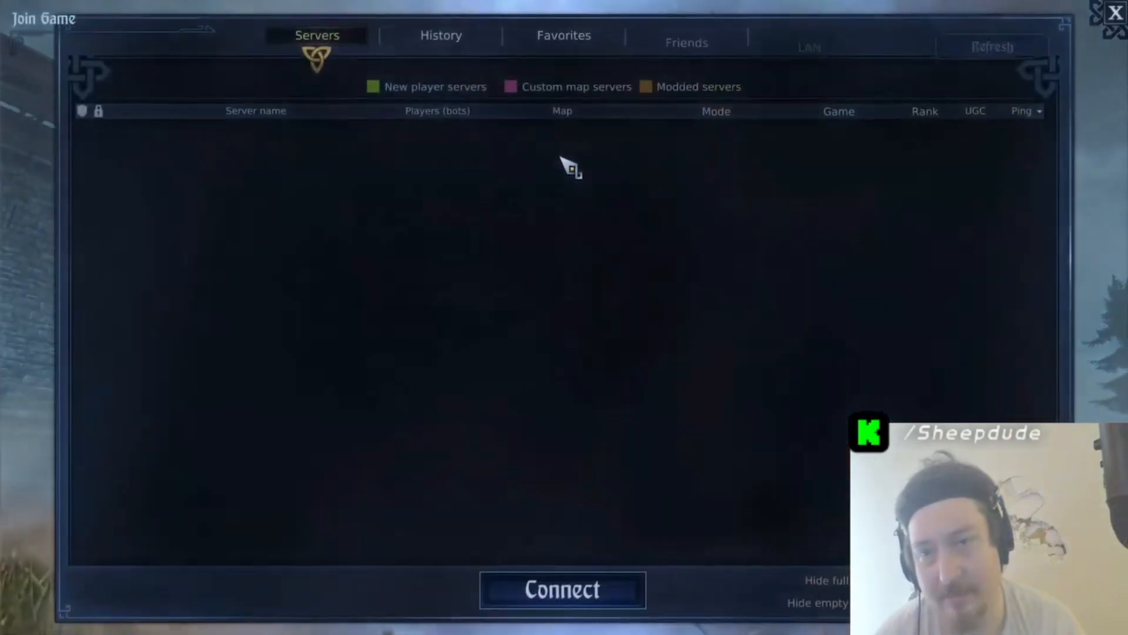
left_click(991, 46)
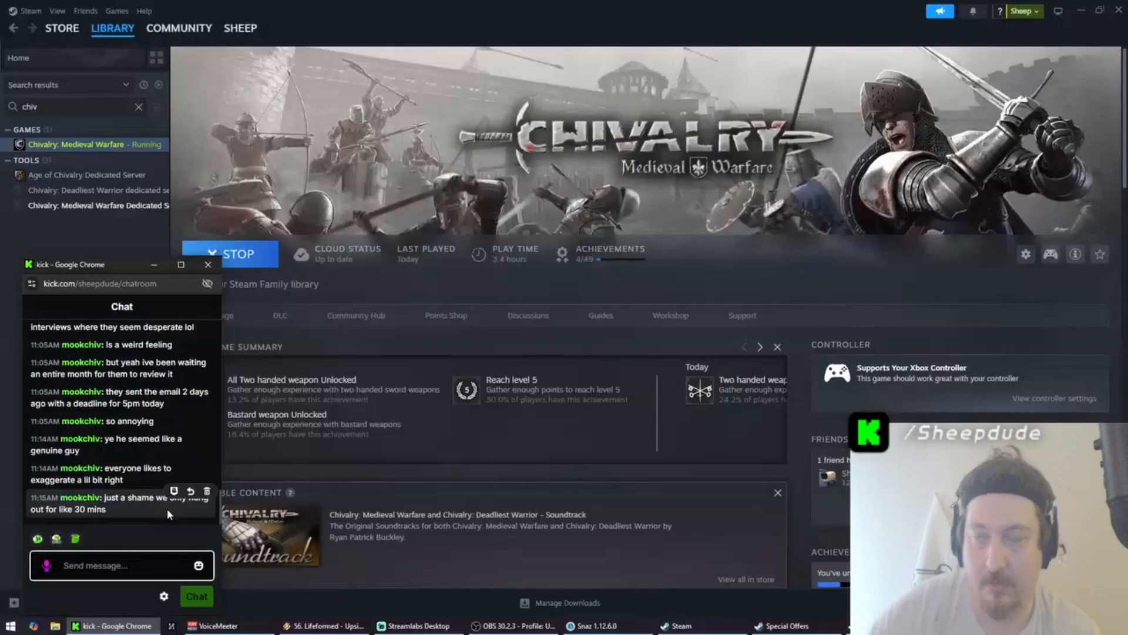
Wait on the Chivalry library page until STOP changes back to PLAY.
left_click(230, 254)
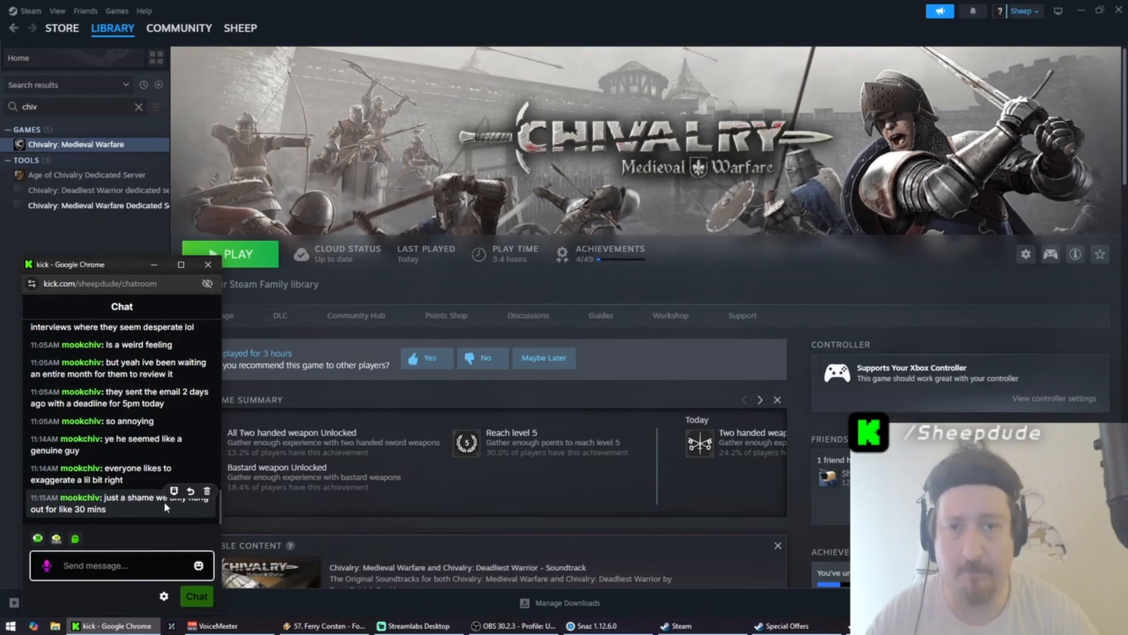
mouse_move(741, 443)
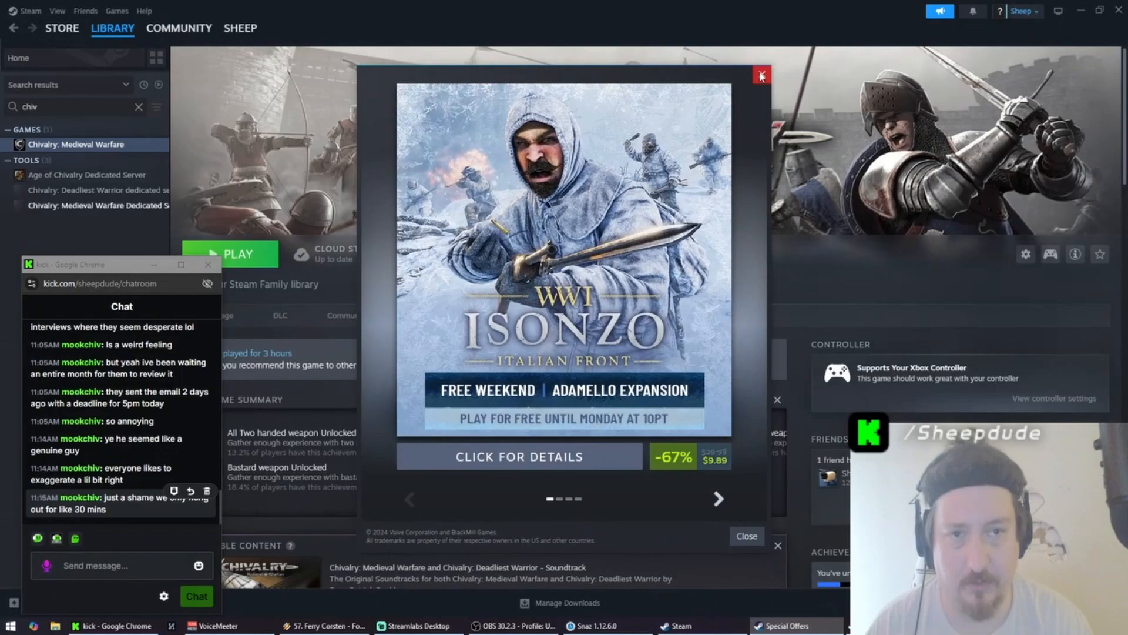
Dismiss the Isonzo special offer popup and bring OBS Studio to the front.
left_click(762, 75)
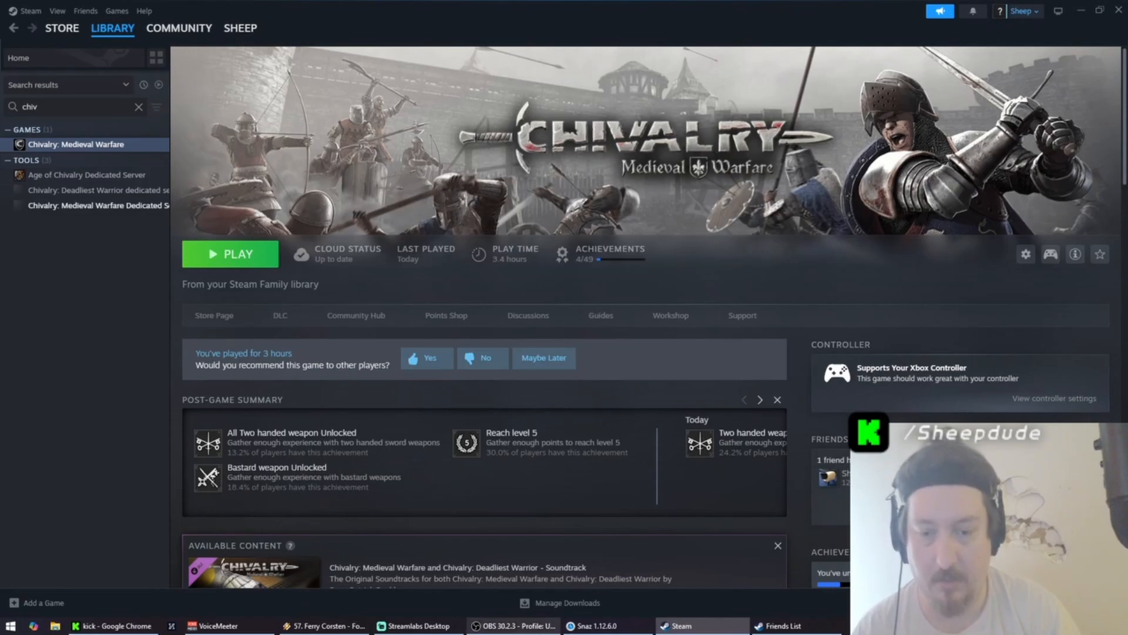
left_click(512, 625)
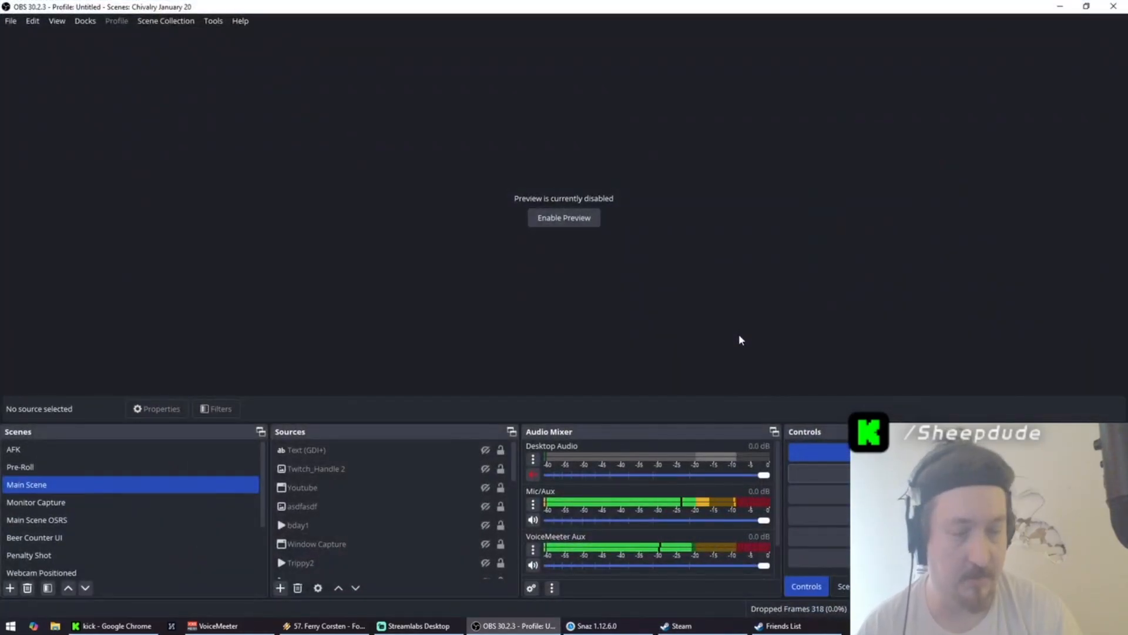